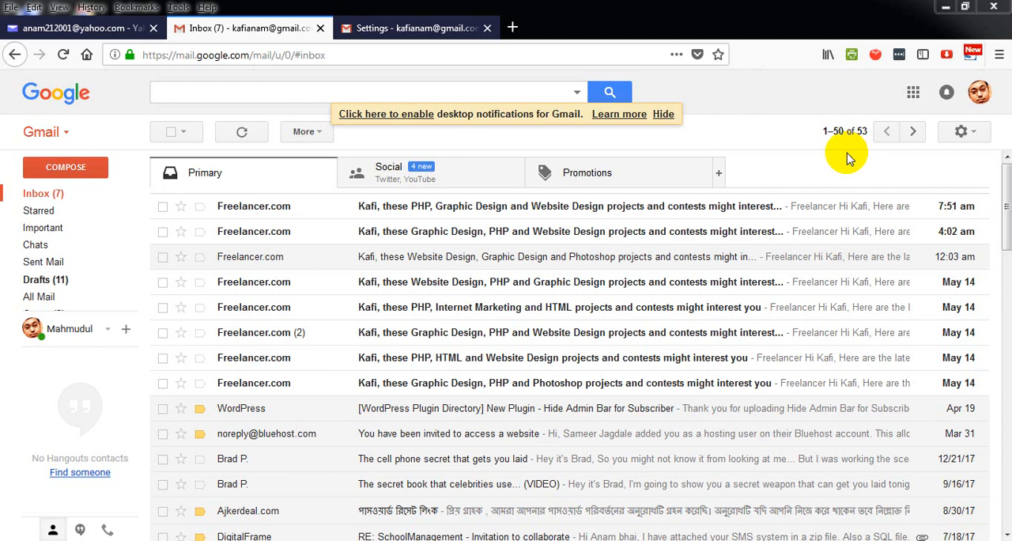
mouse_move(962, 131)
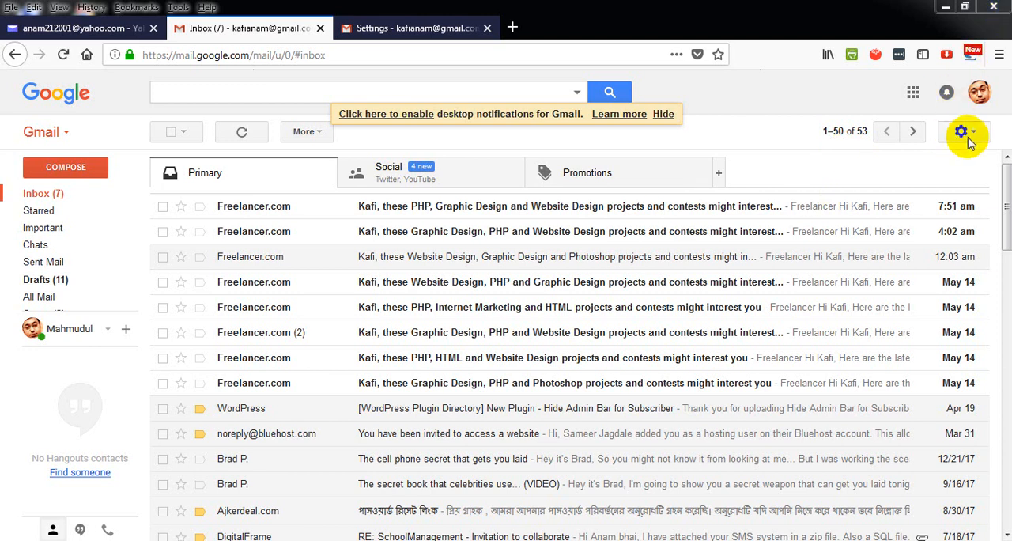
- Reach Gmail's general Settings page via the gear menu
click(961, 131)
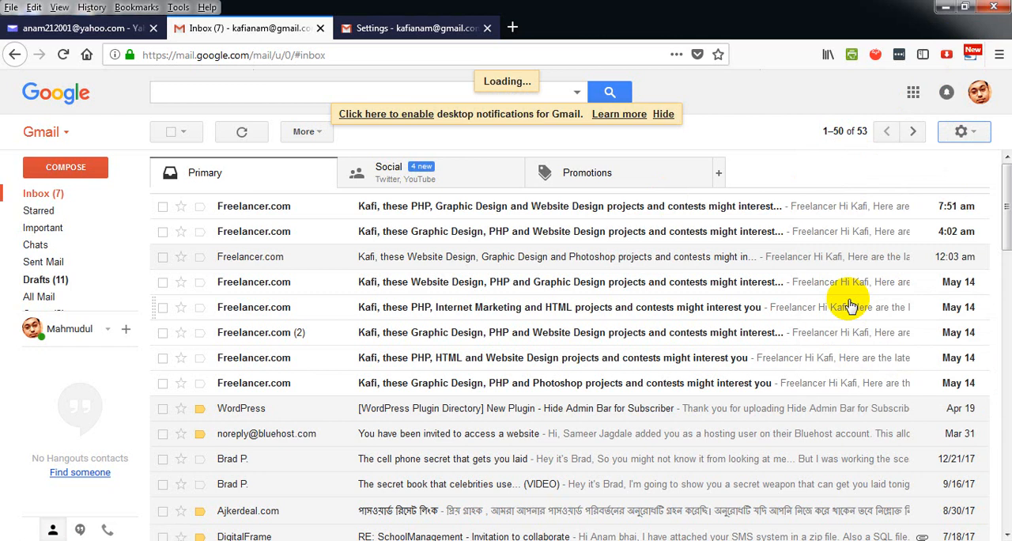
click(960, 131)
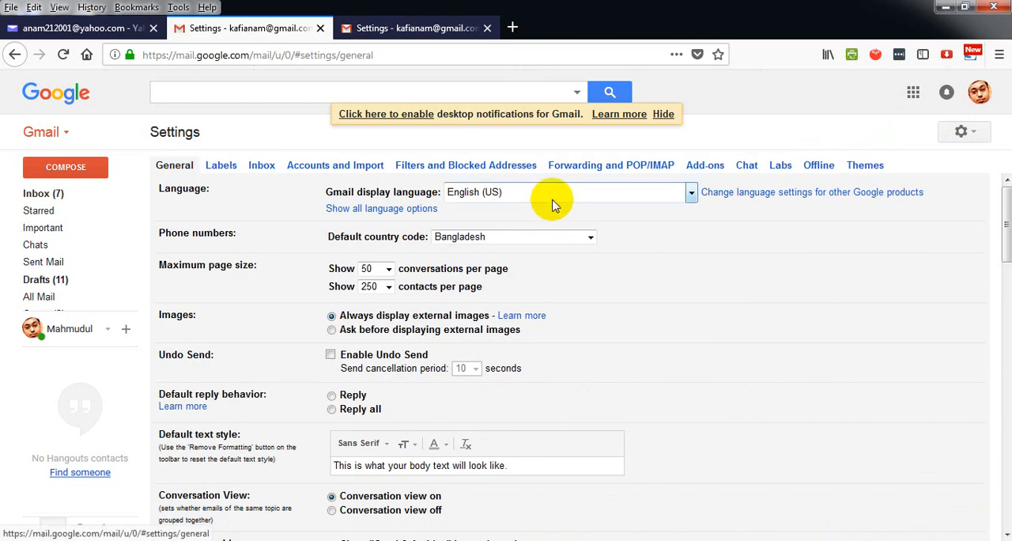
mouse_move(588, 166)
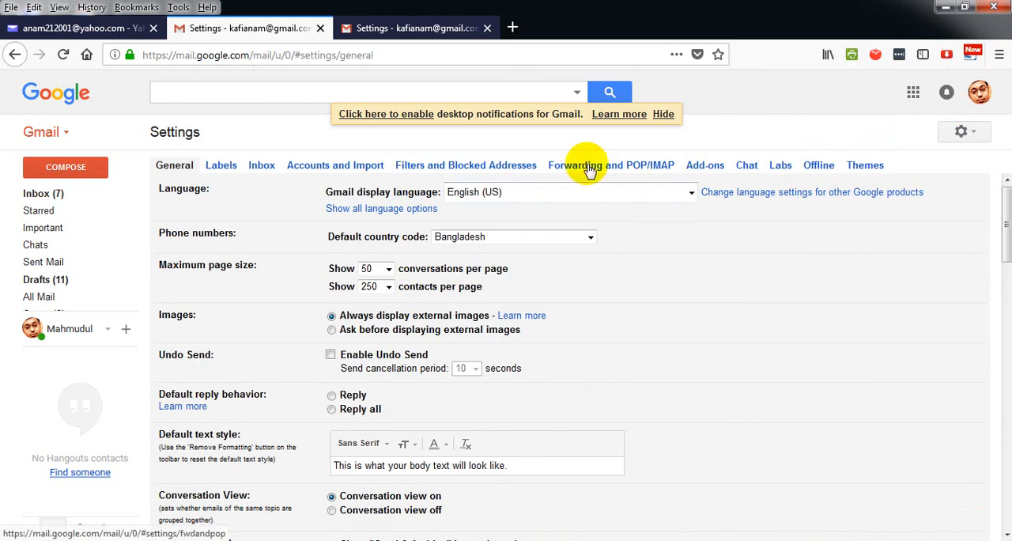
- Switch the Settings page to the Forwarding and POP/IMAP section
click(610, 164)
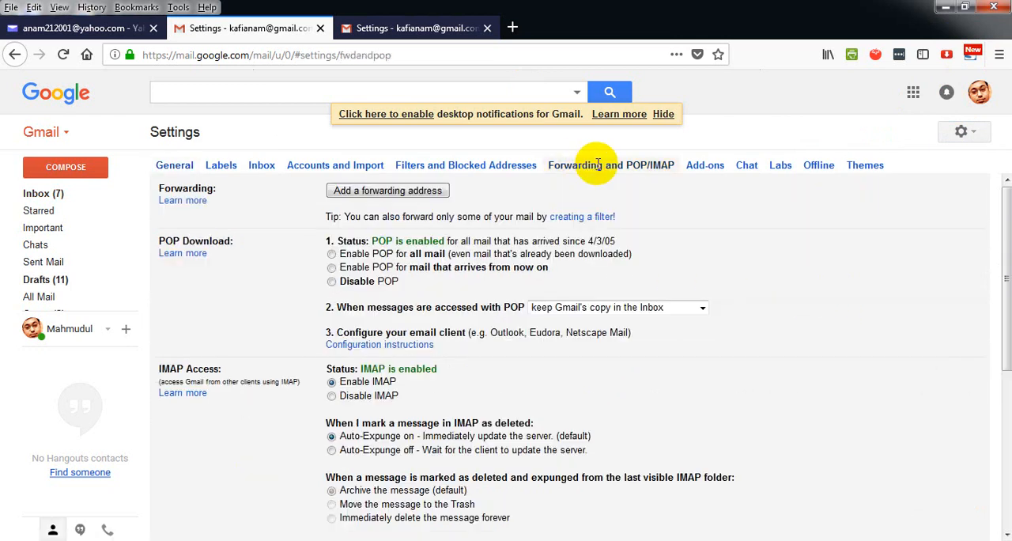
mouse_move(399, 219)
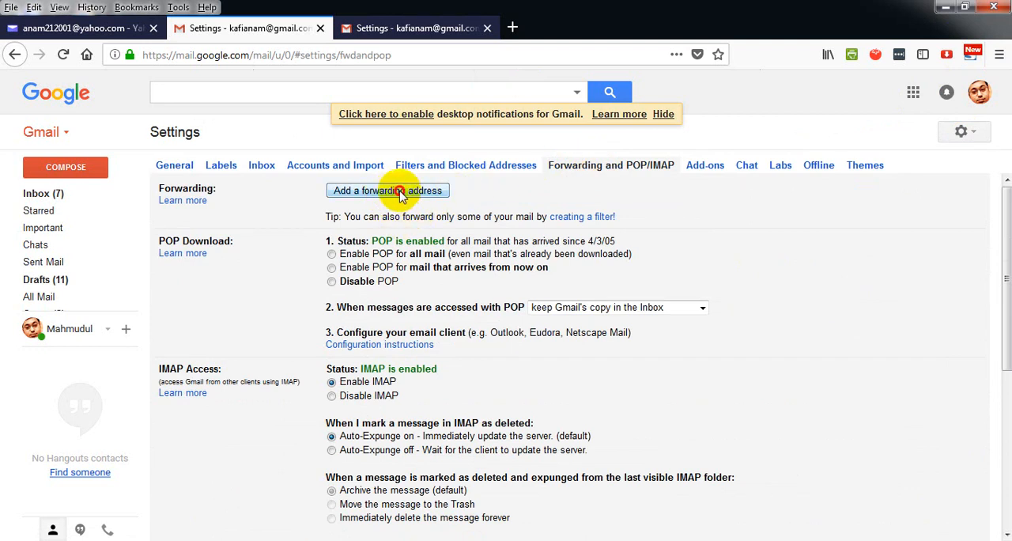
click(386, 191)
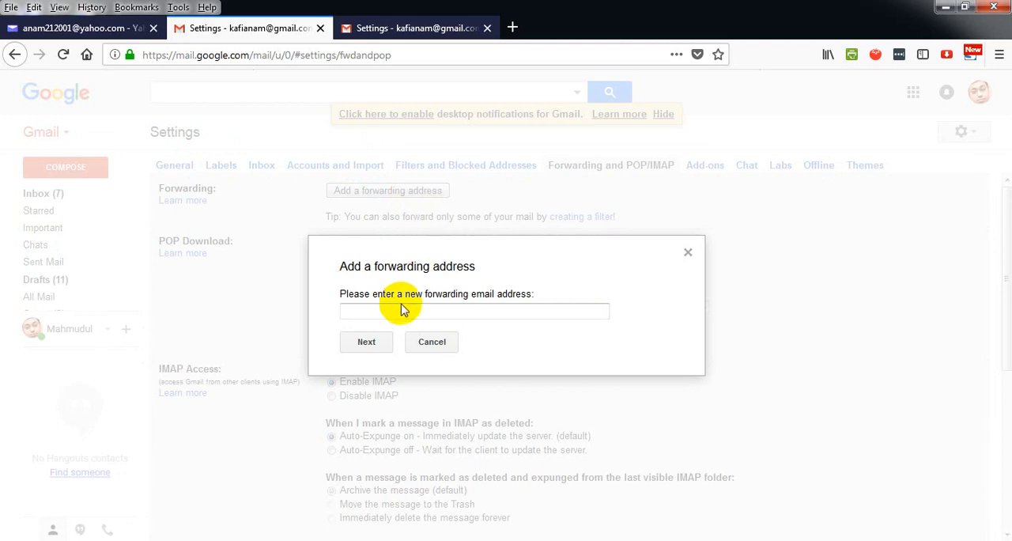
click(475, 310)
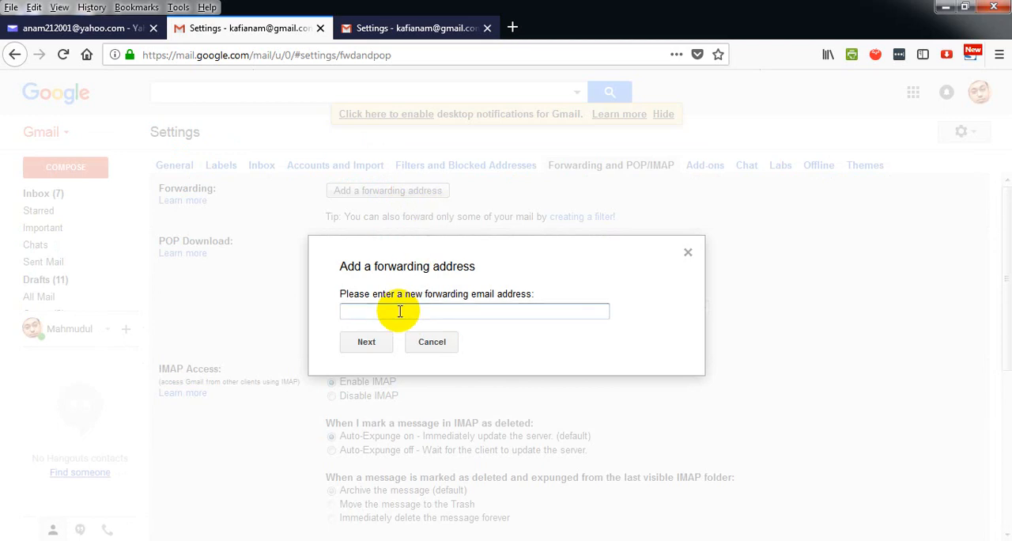
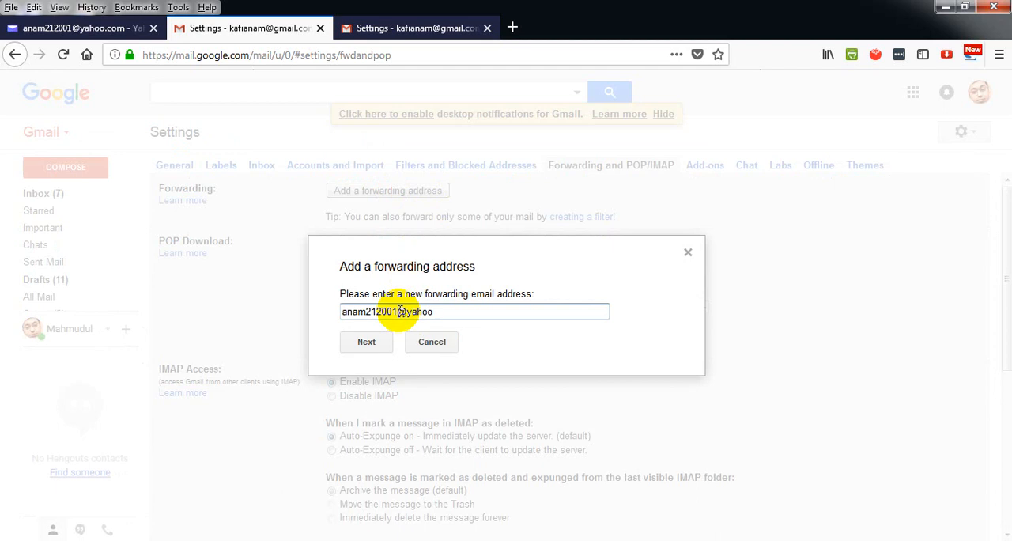
click(475, 310)
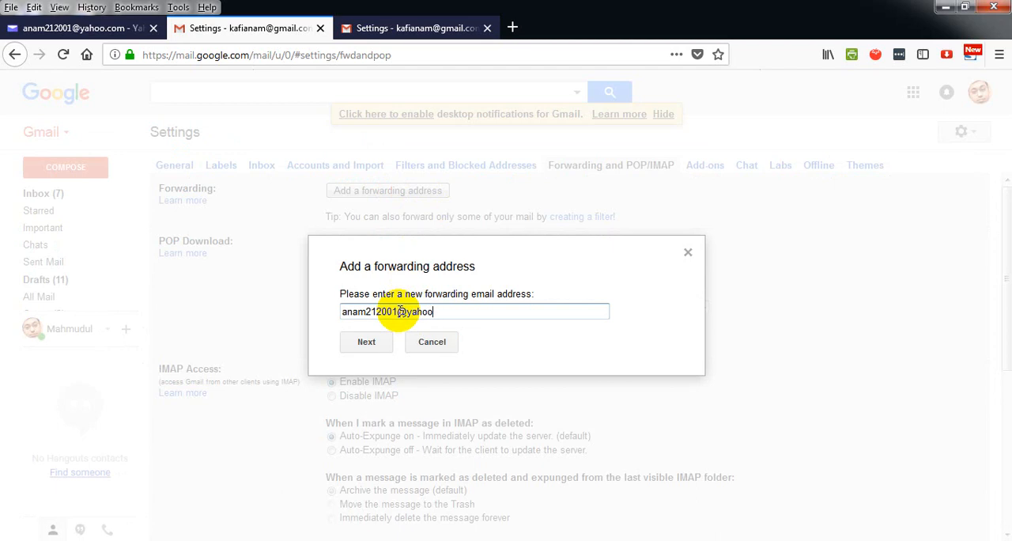
text(.com)
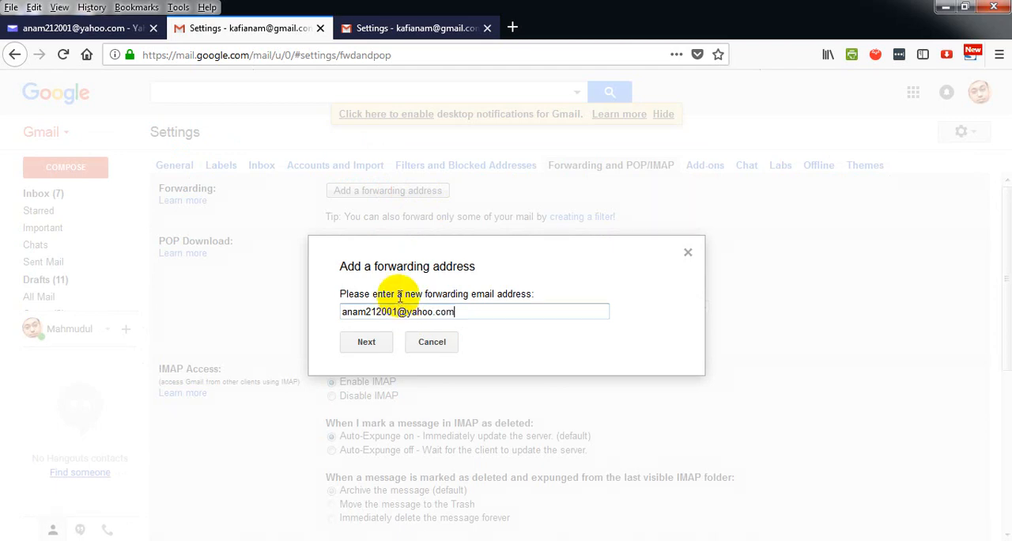
mouse_move(203, 319)
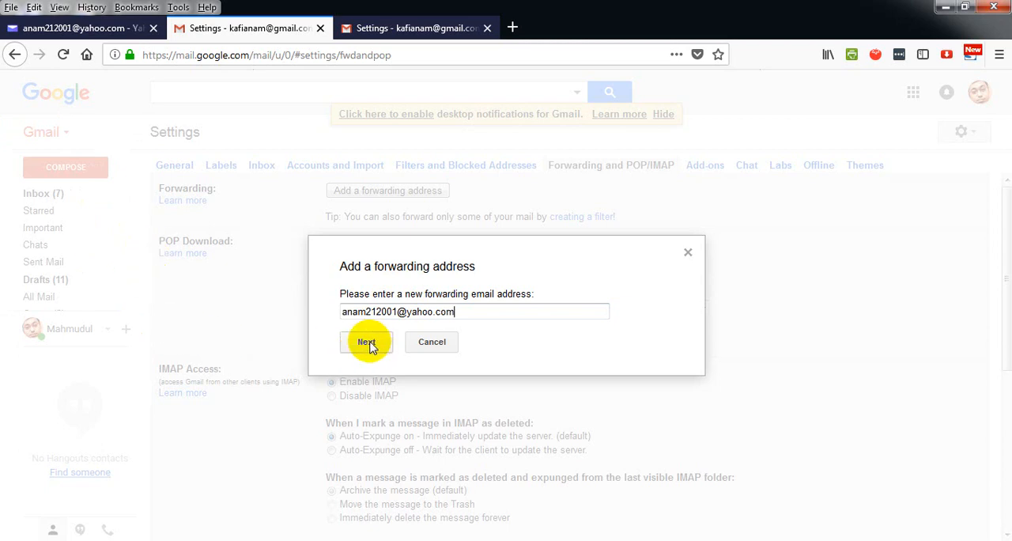
click(367, 342)
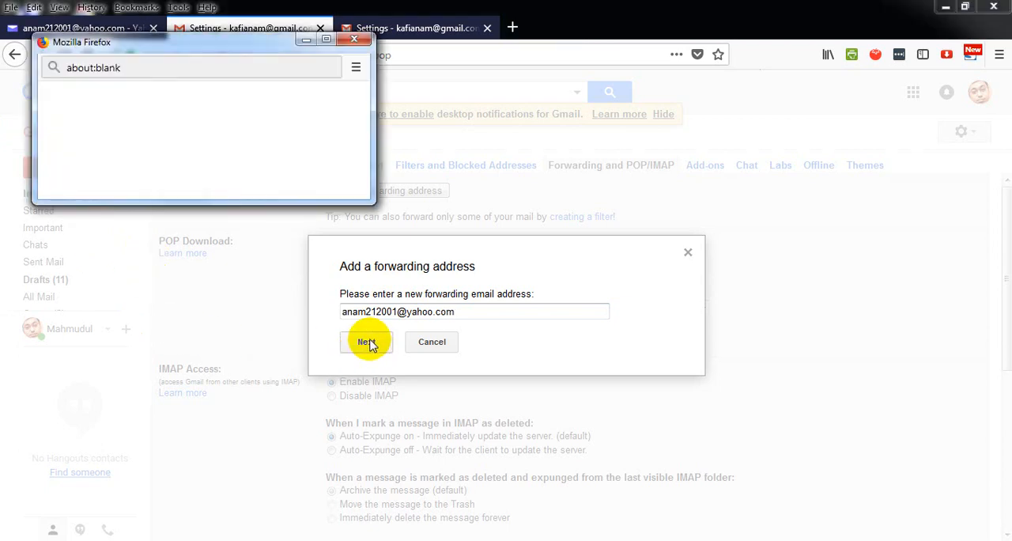
- Proceed in the confirm-forwarding popup so a code is sent to the Yahoo address, then acknowledge it
click(367, 342)
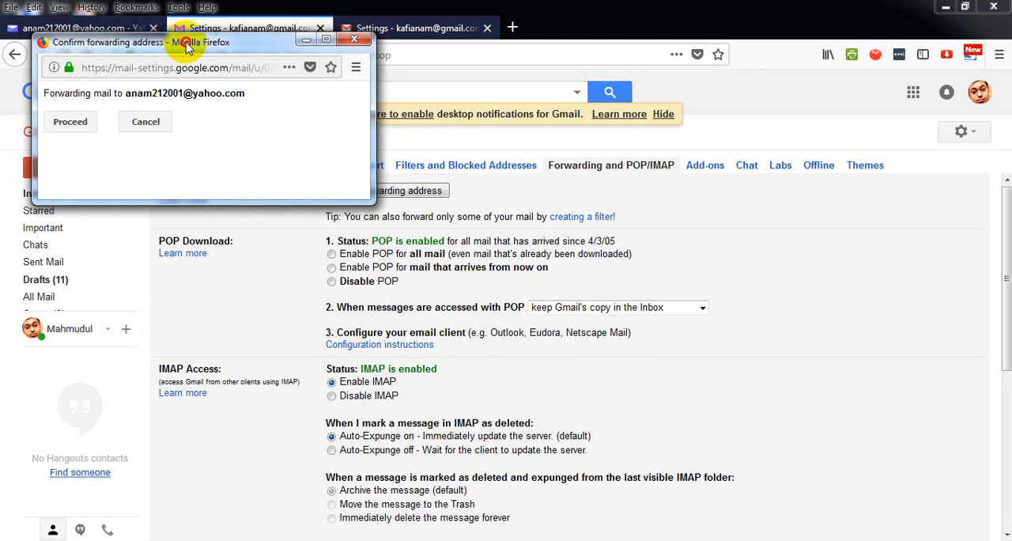
drag(190, 41, 475, 123)
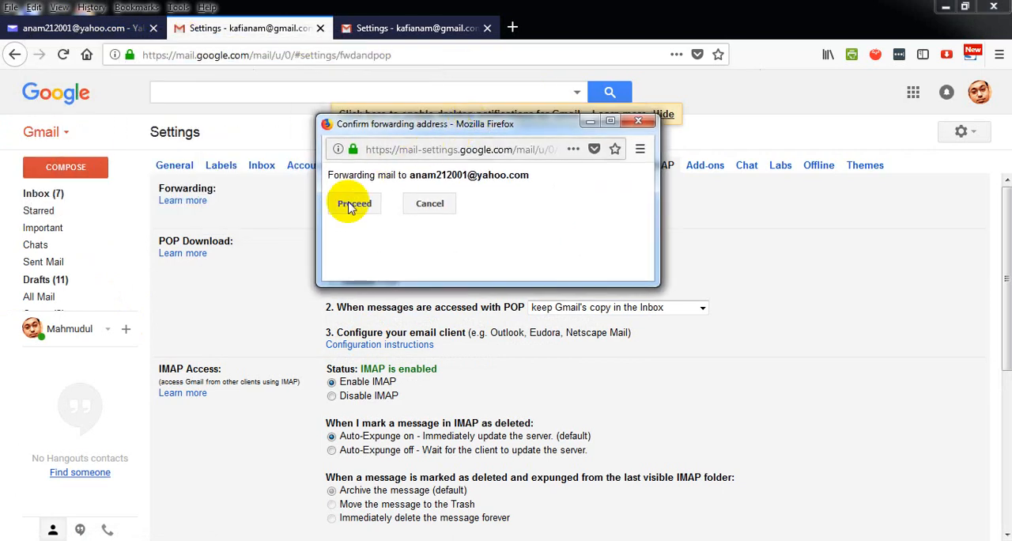
click(355, 203)
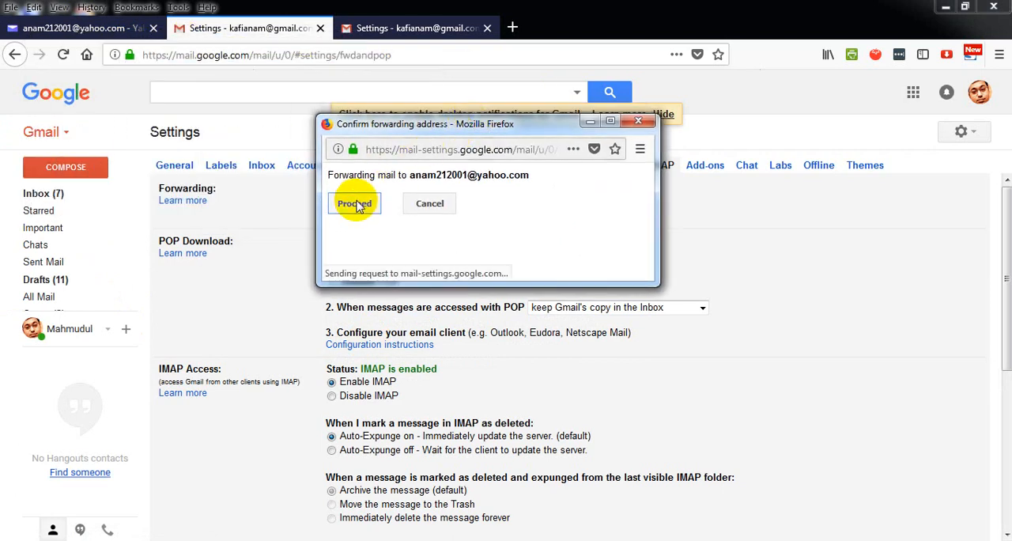
click(354, 203)
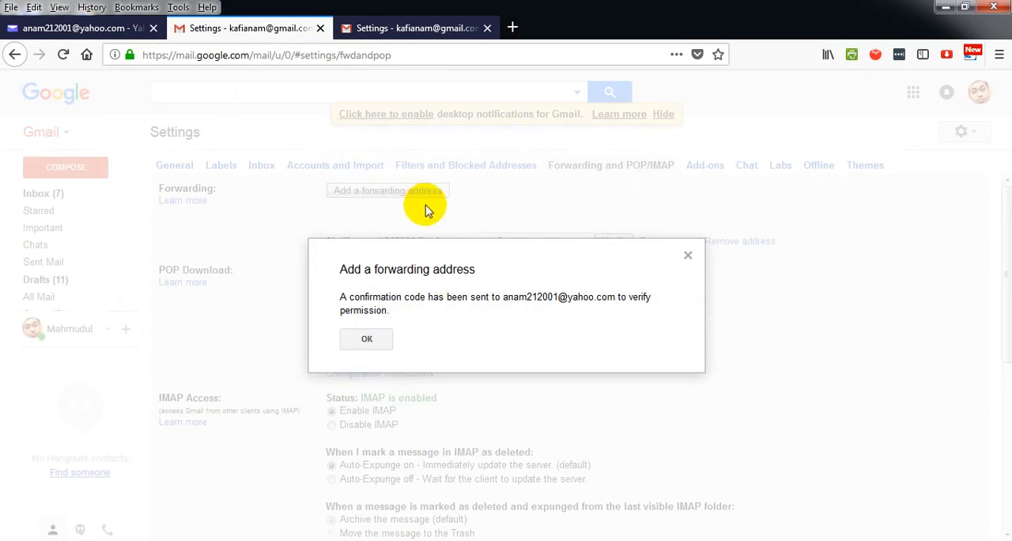
mouse_move(364, 367)
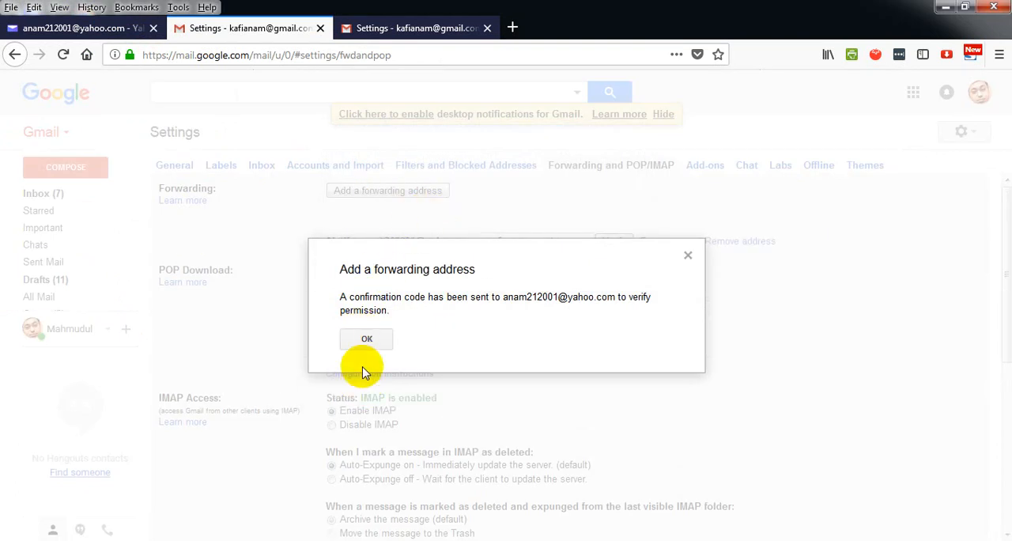
click(367, 338)
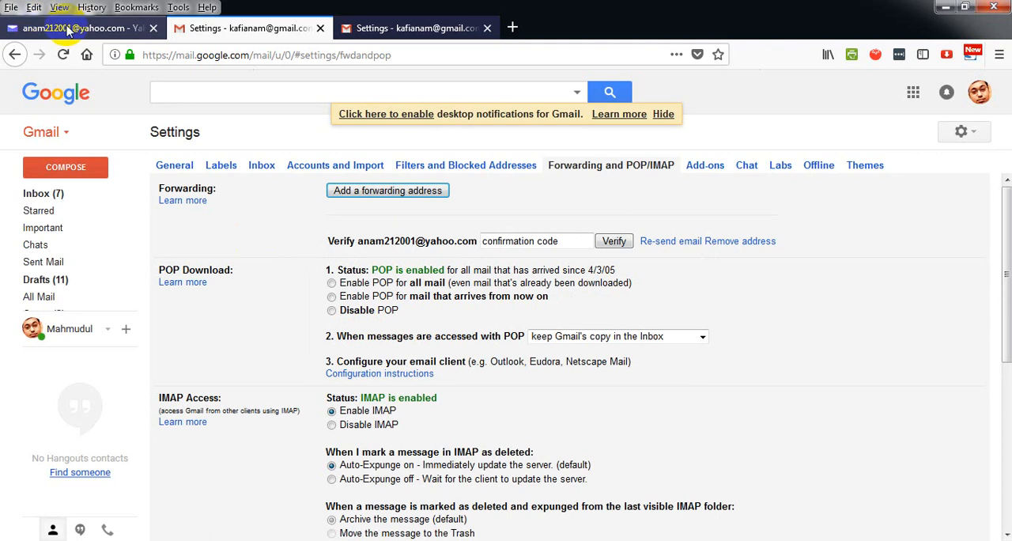
- In Yahoo Mail, follow the verification link in the Gmail Forwarding Confirmation email
click(79, 29)
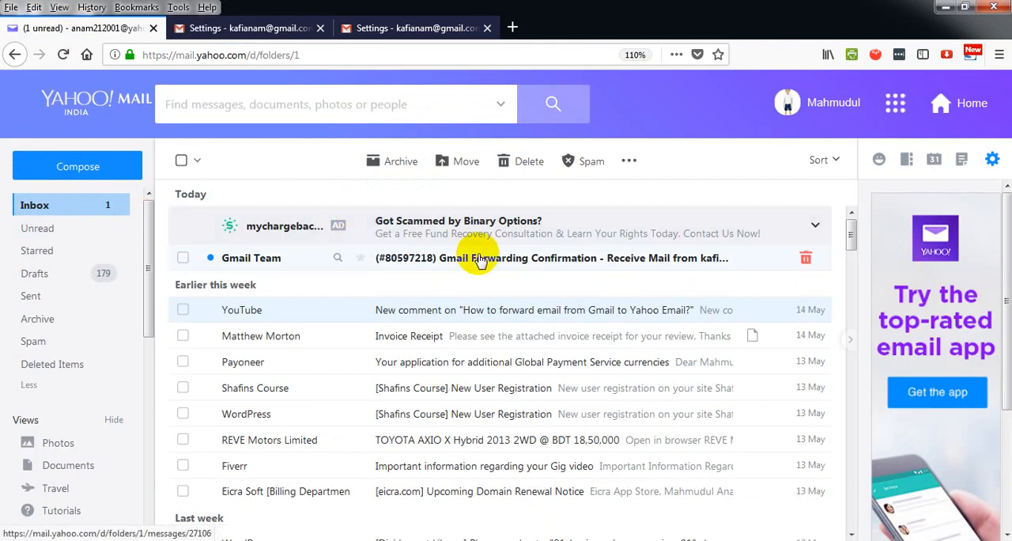
mouse_move(578, 269)
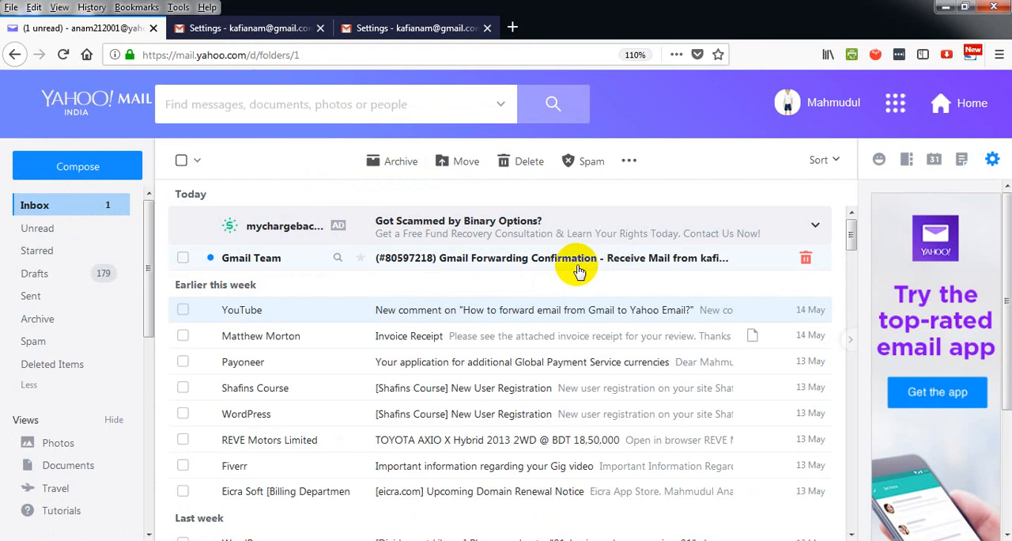
mouse_move(601, 272)
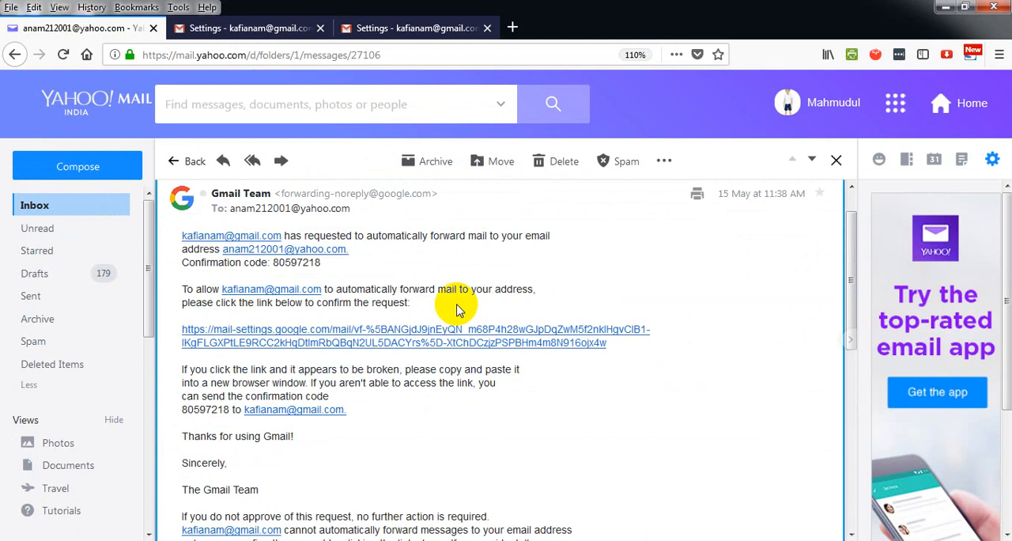
scroll(down, 3)
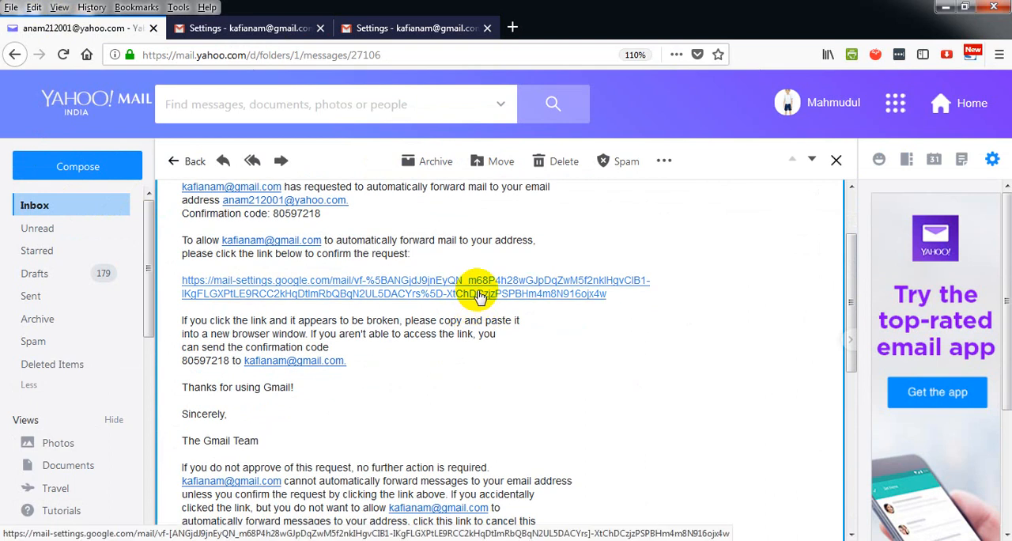
click(475, 286)
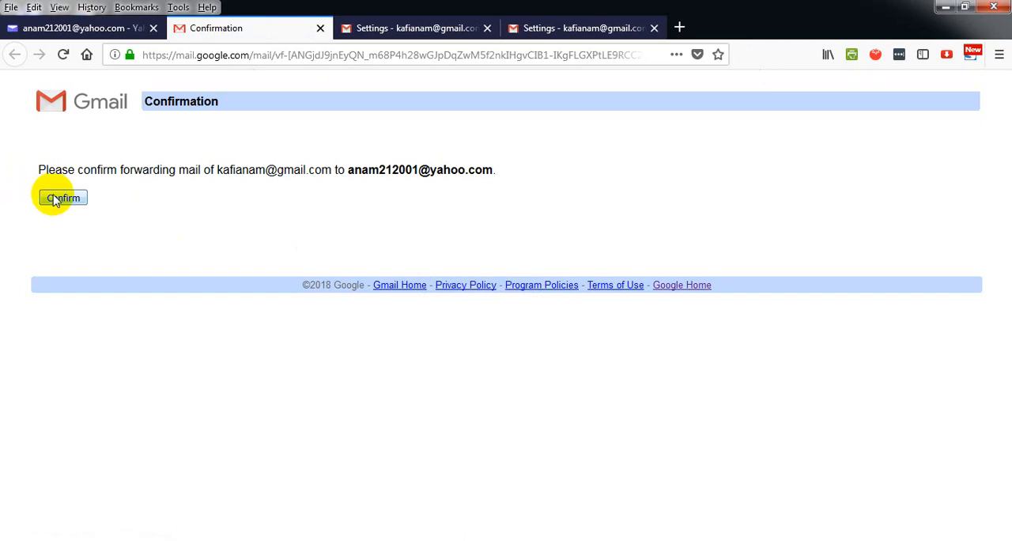
- Confirm the forwarding request so Gmail reports 'Confirmation Success!' for the Yahoo address
click(63, 198)
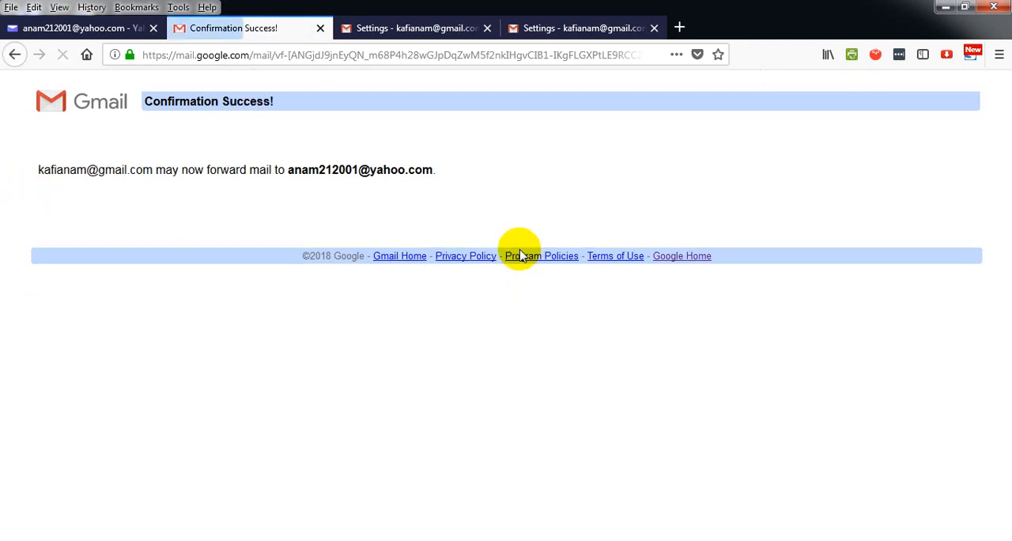
mouse_move(309, 218)
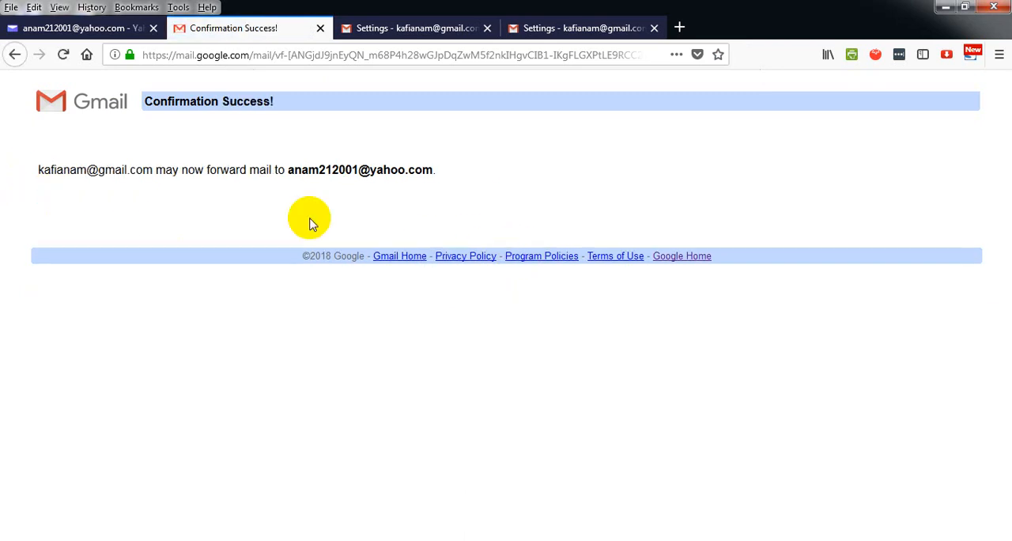
mouse_move(143, 182)
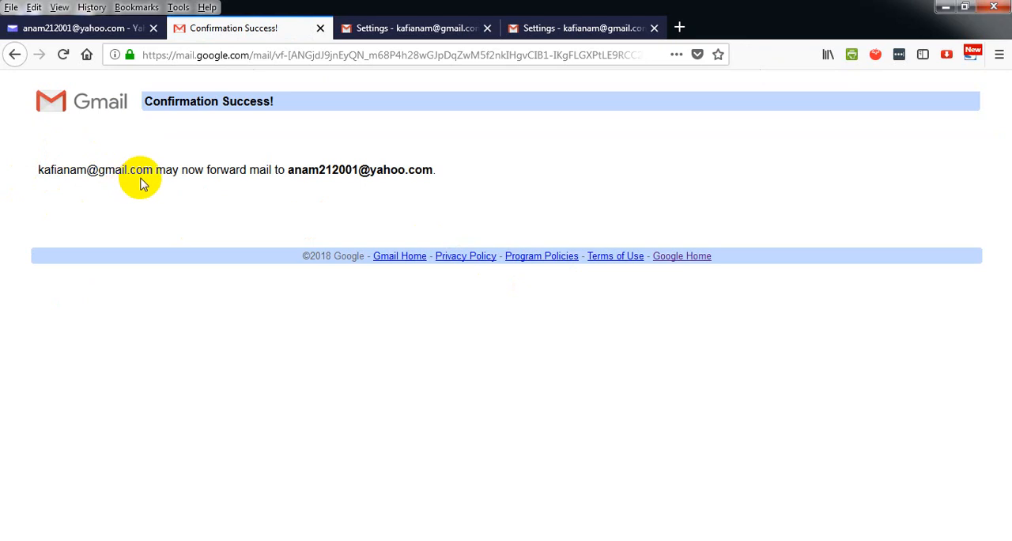
mouse_move(216, 172)
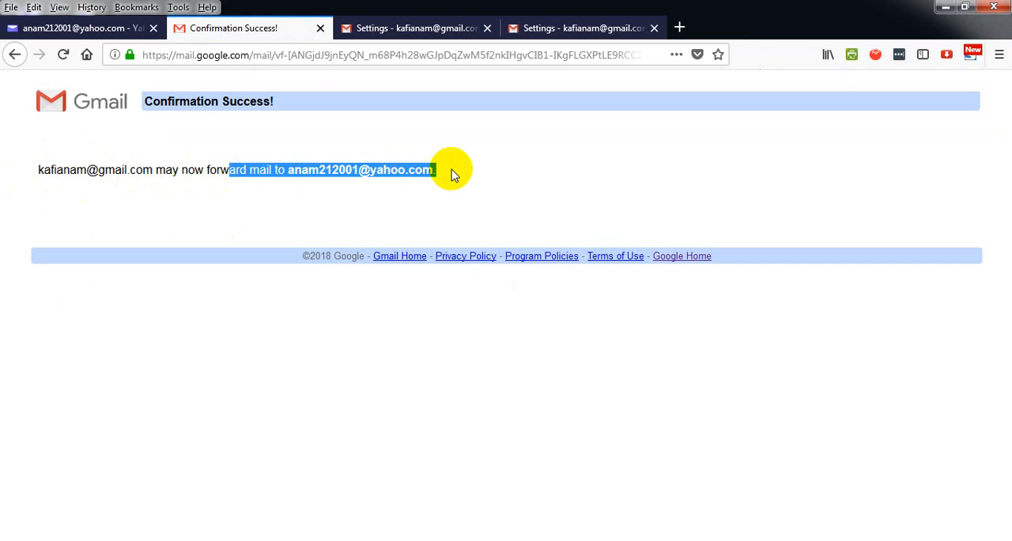
mouse_move(363, 219)
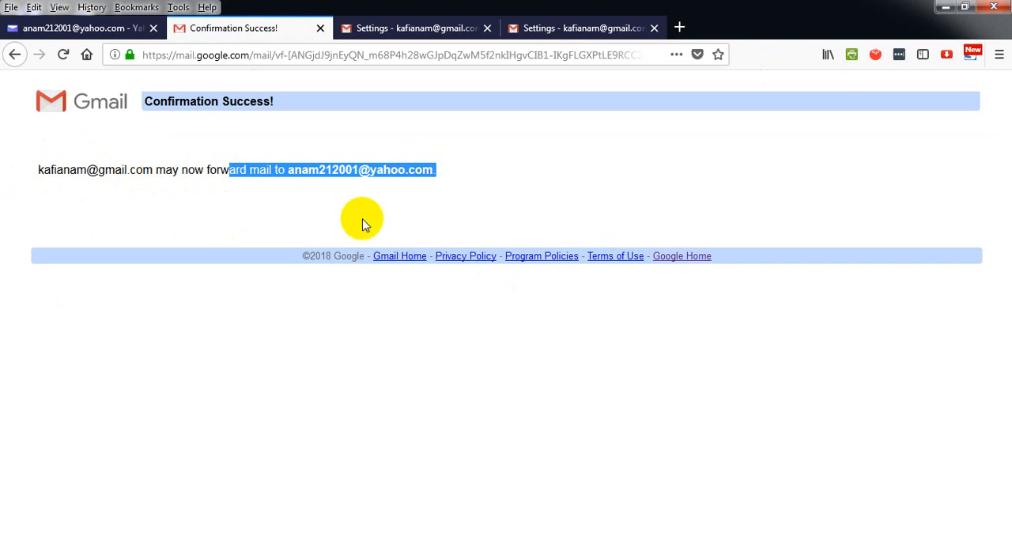